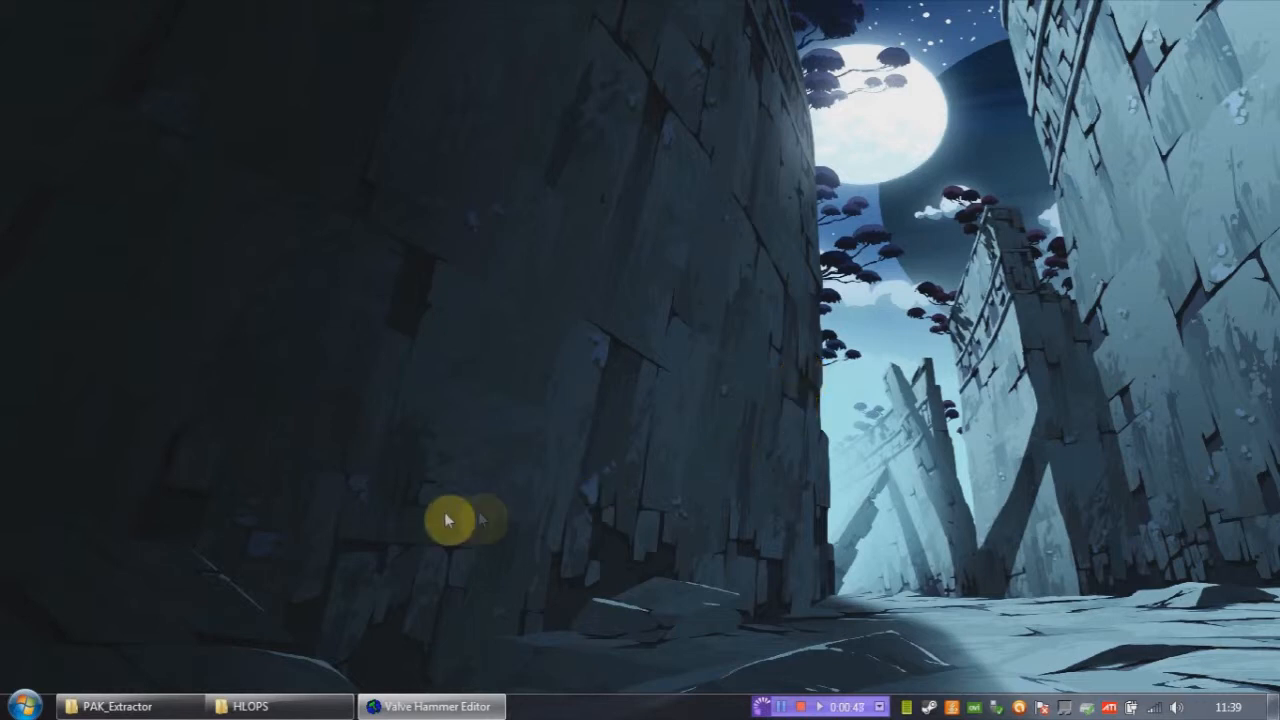
mouse_move(850, 670)
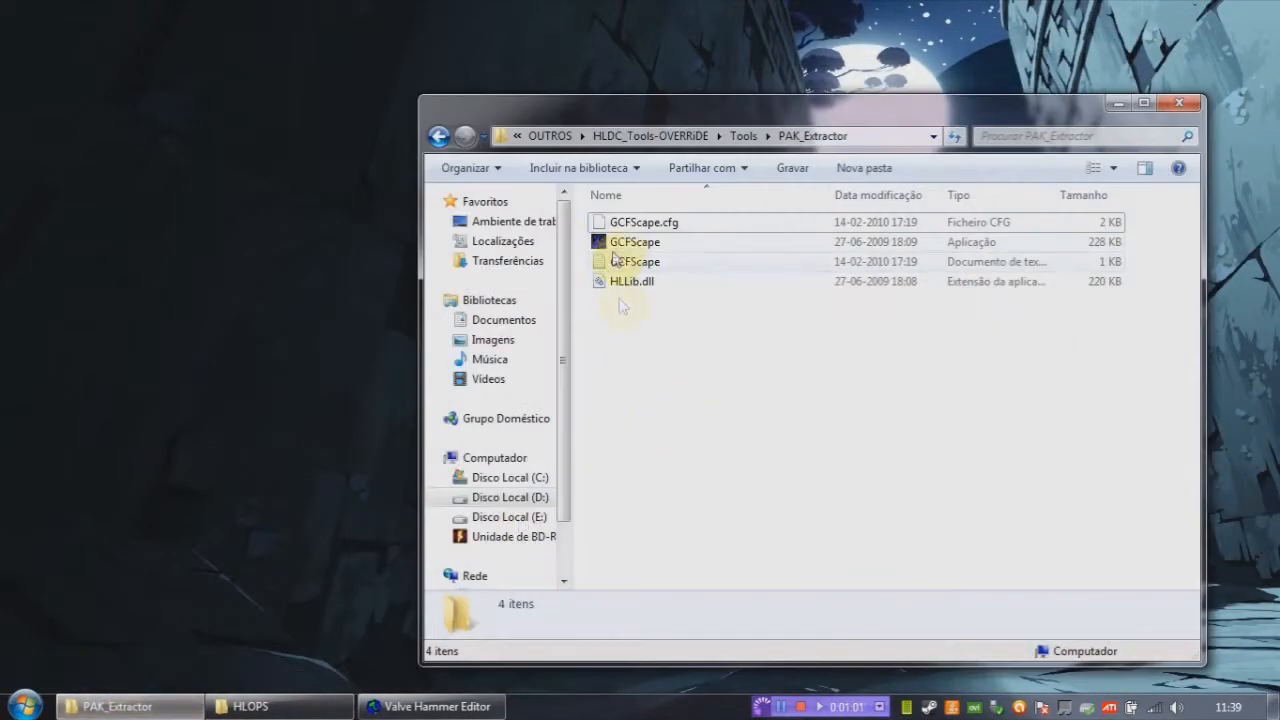
Bring up the HLOPS game folder window in Explorer and look through its contents
click(634, 240)
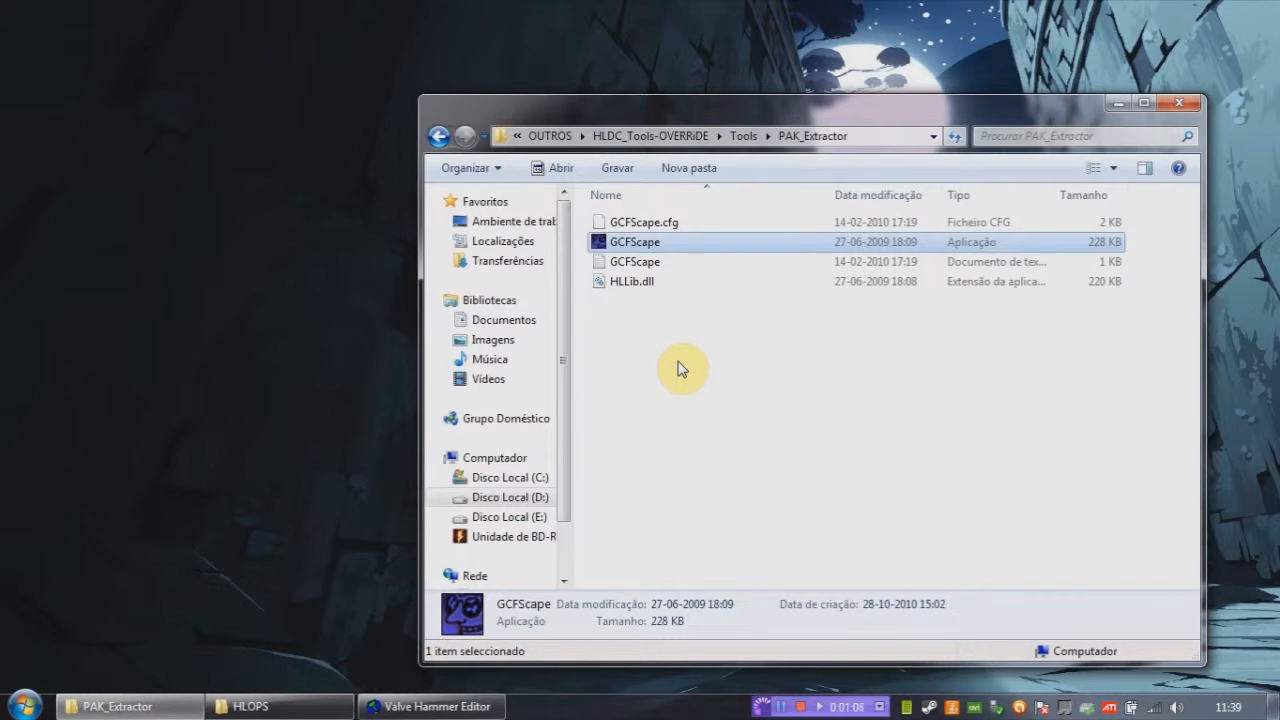
mouse_move(180, 670)
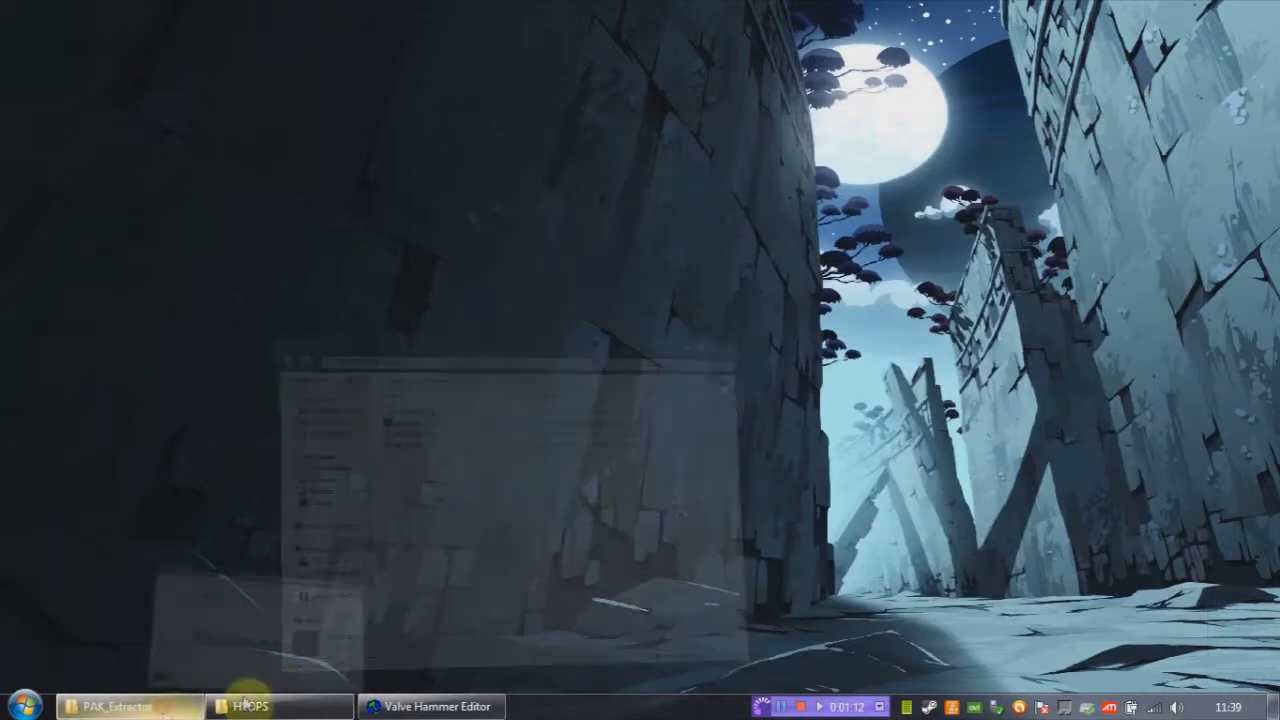
click(248, 706)
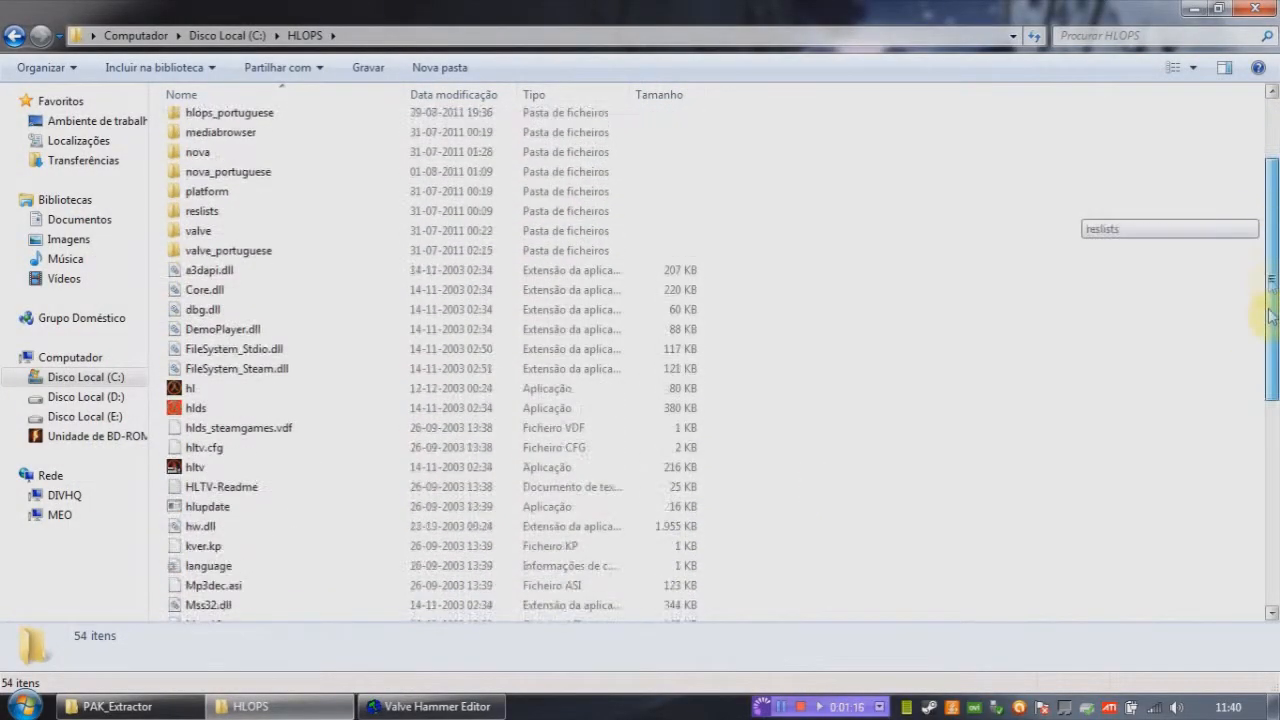
scroll(down, 3)
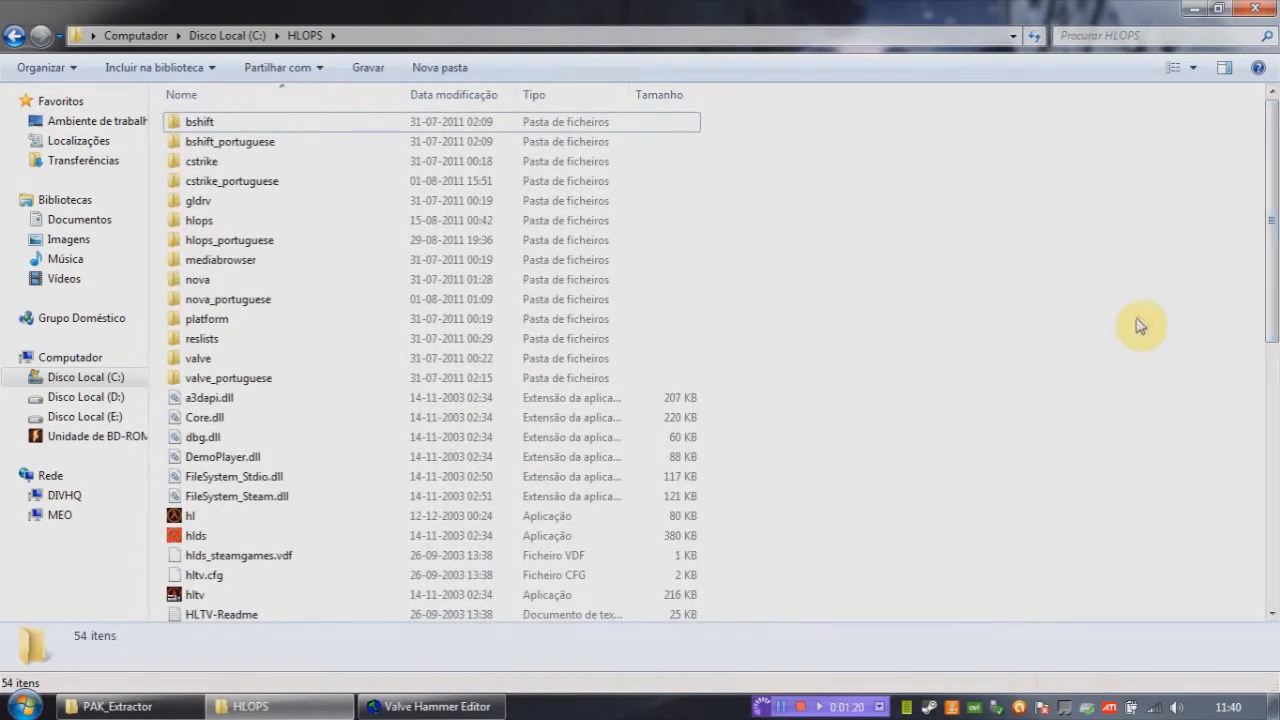
mouse_move(1128, 352)
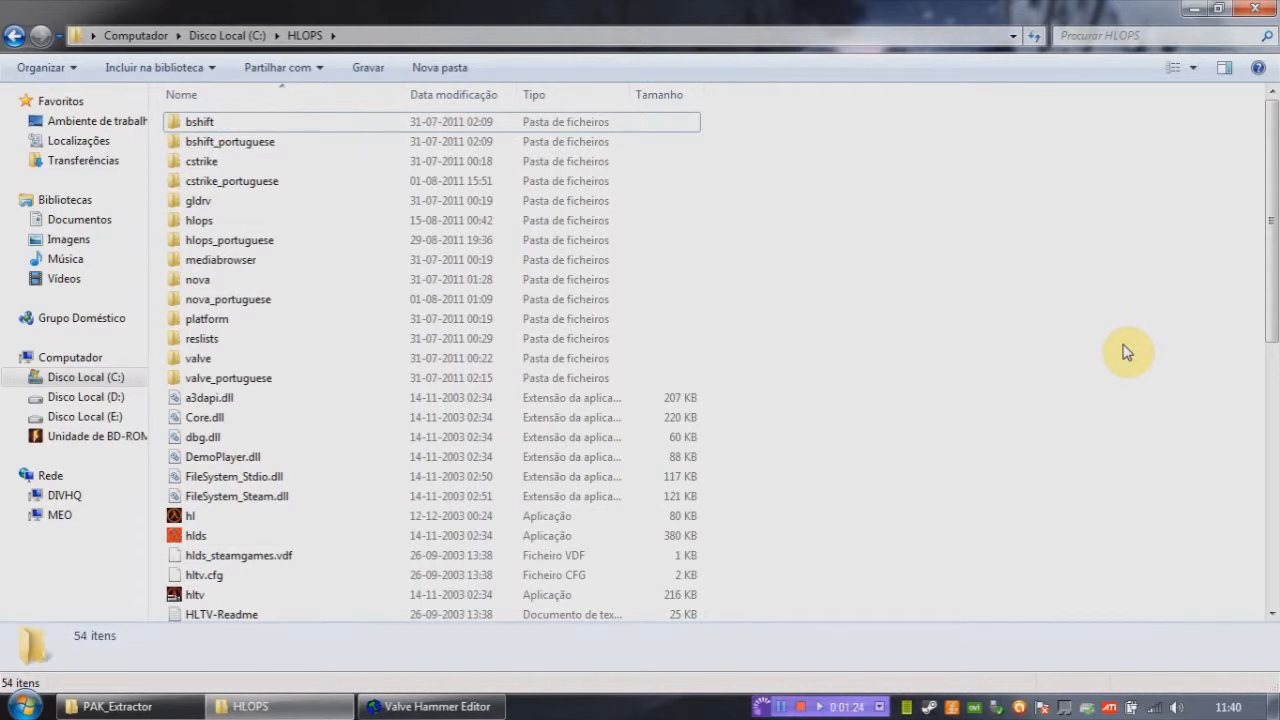
mouse_move(1128, 374)
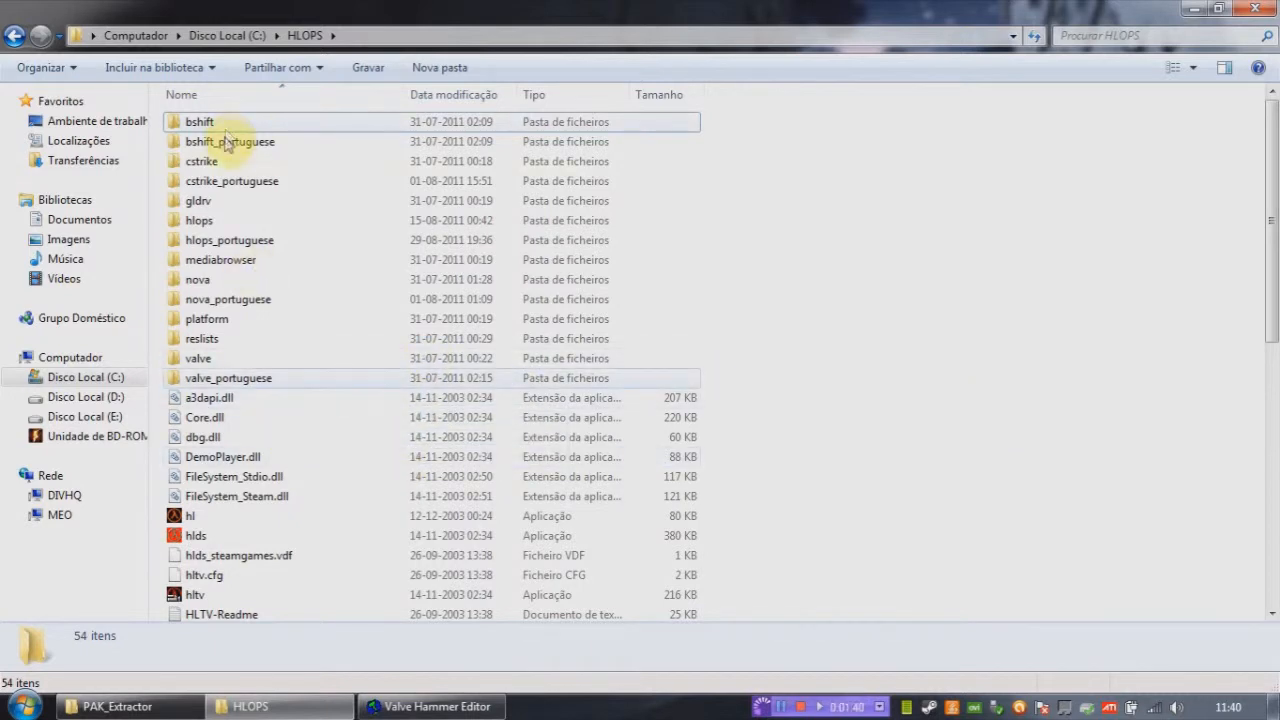
click(190, 516)
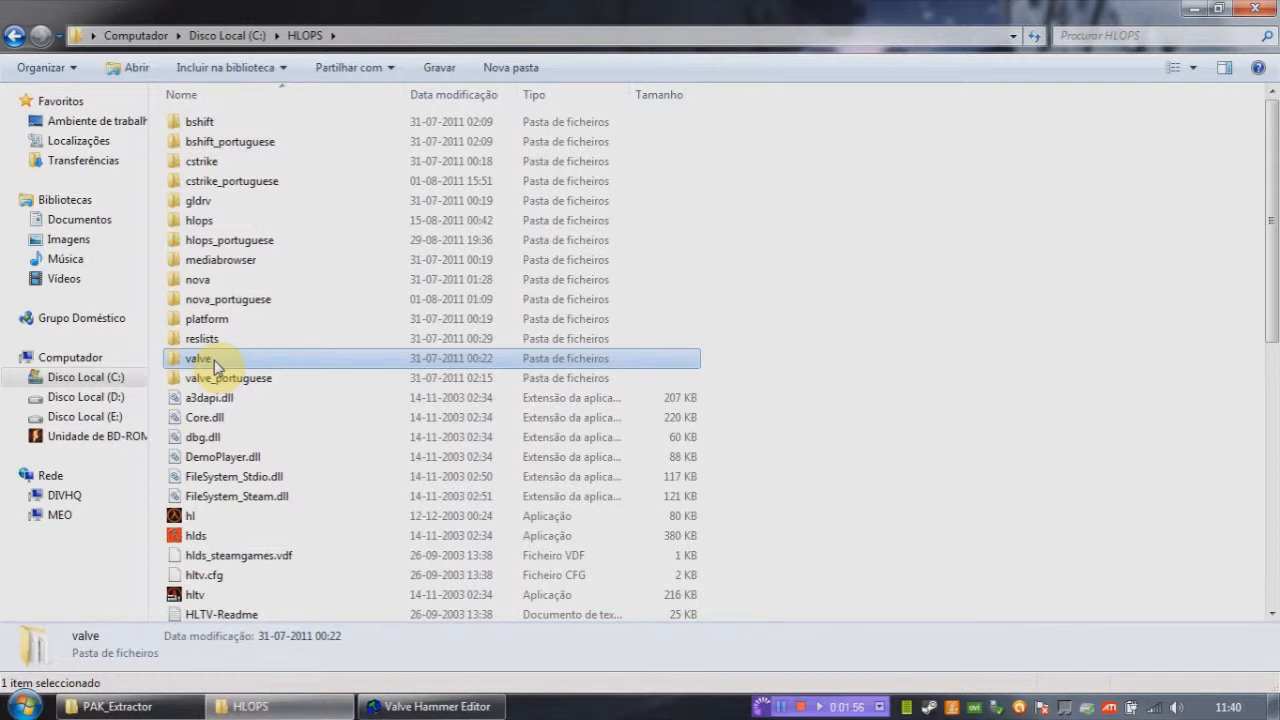
Highlight the nova, cstrike, bshift and valve mod folders in turn
click(196, 280)
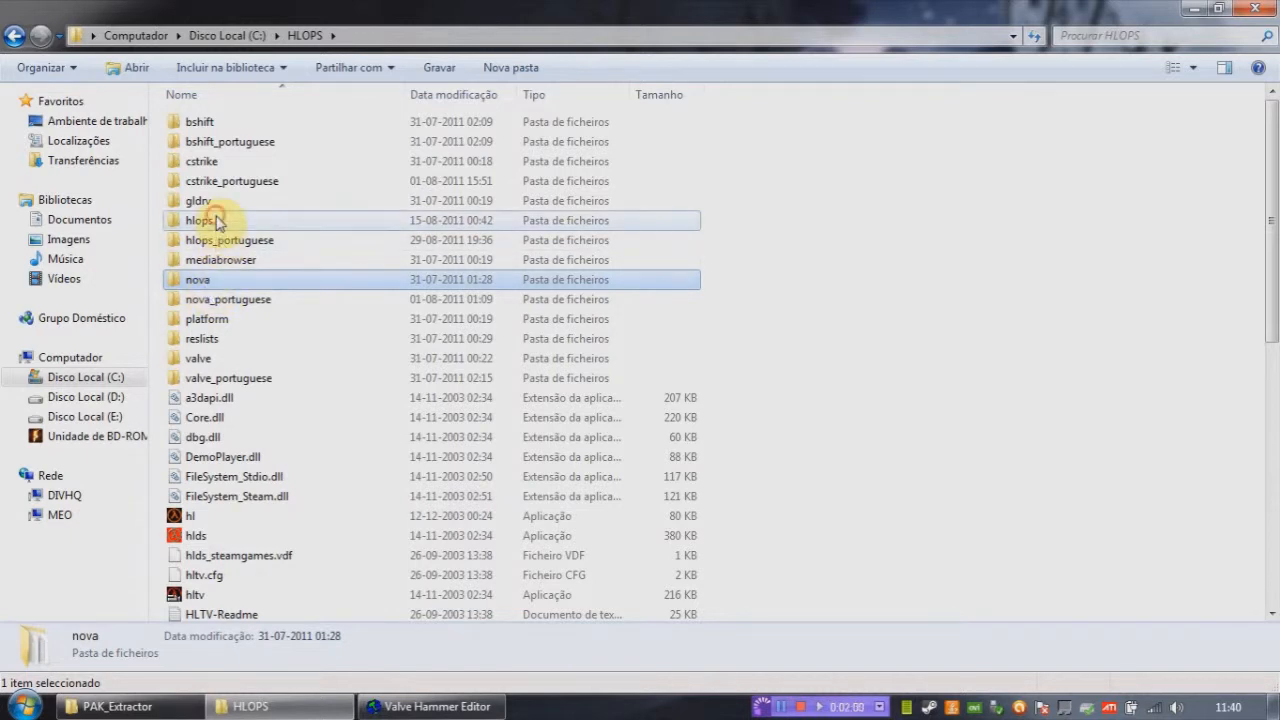
click(200, 160)
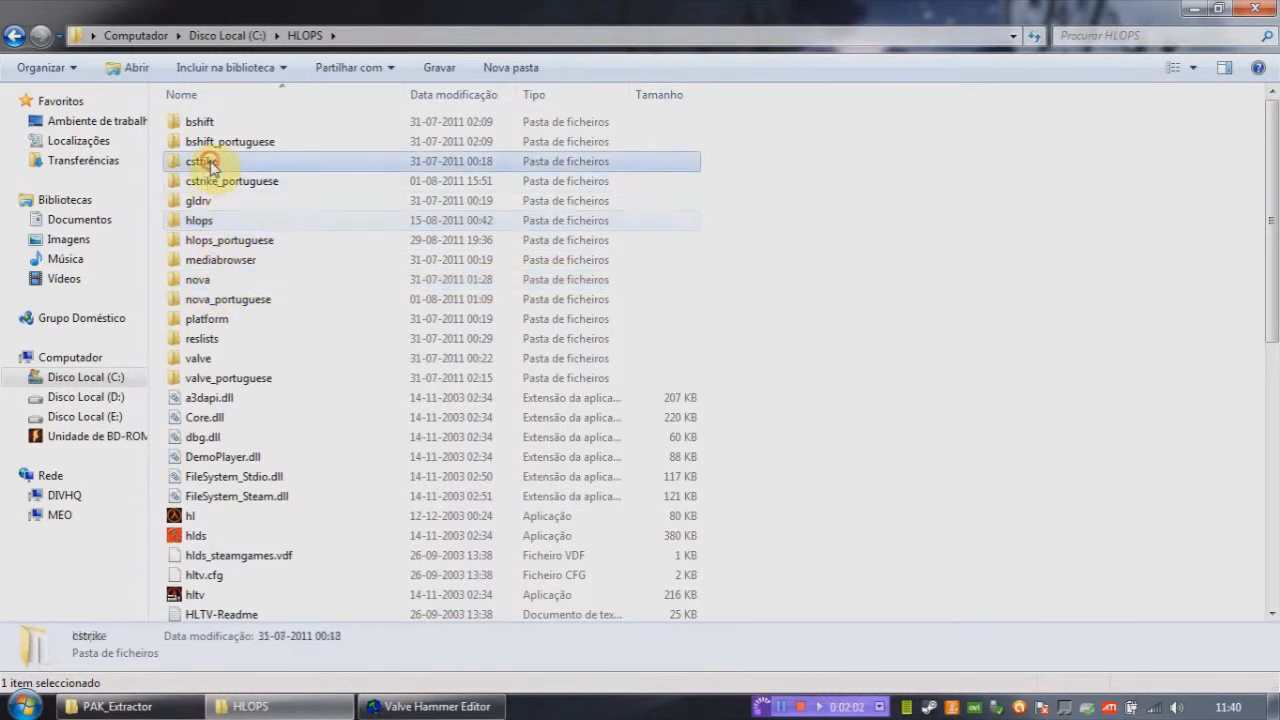
click(200, 122)
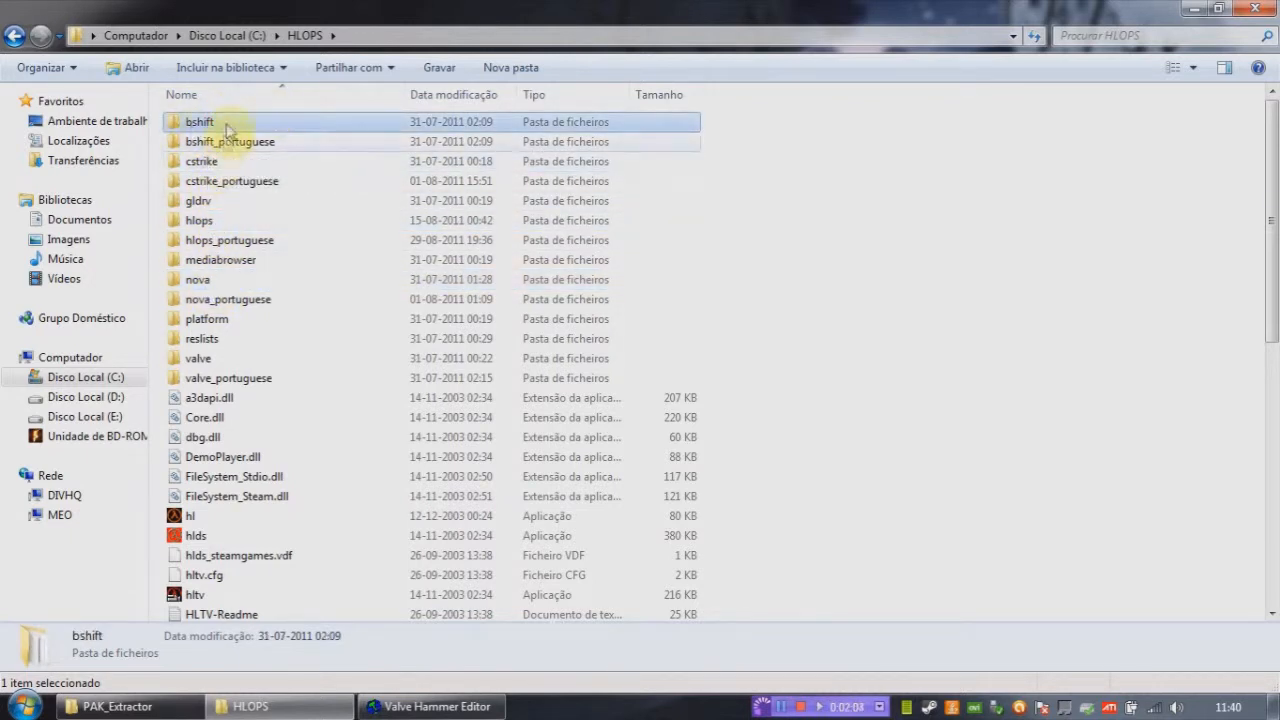
click(198, 358)
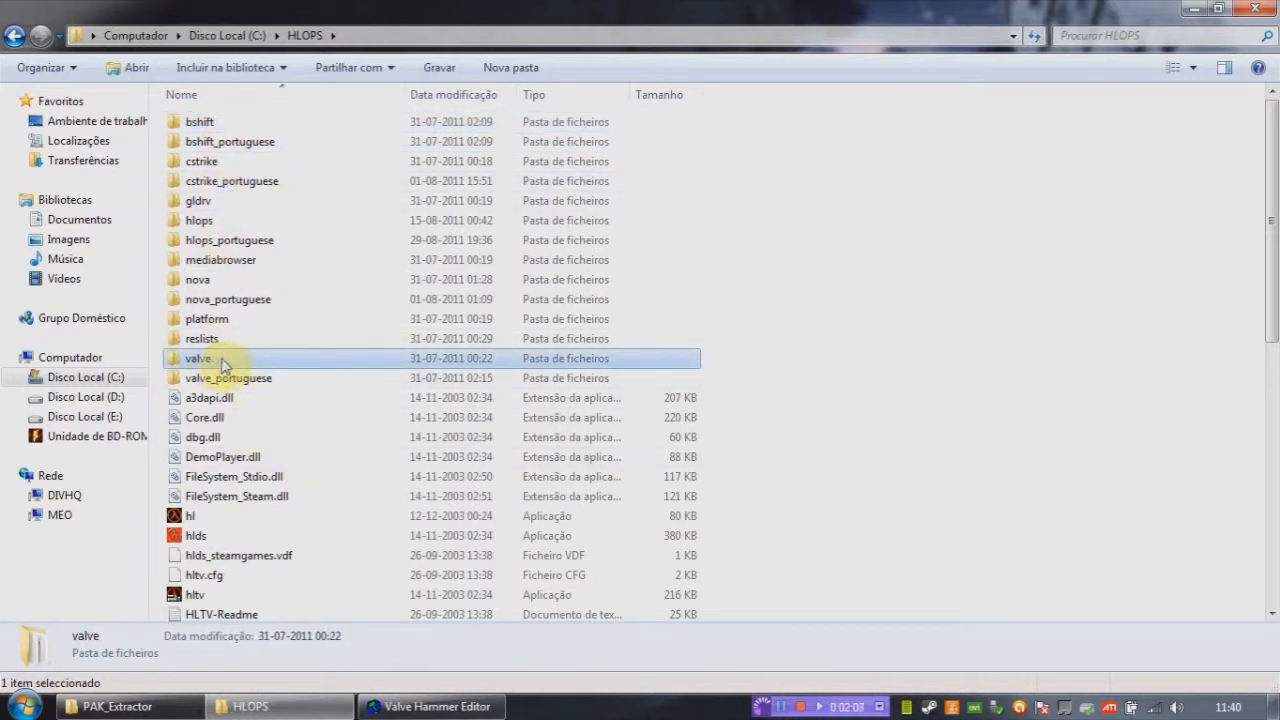
double_click(198, 358)
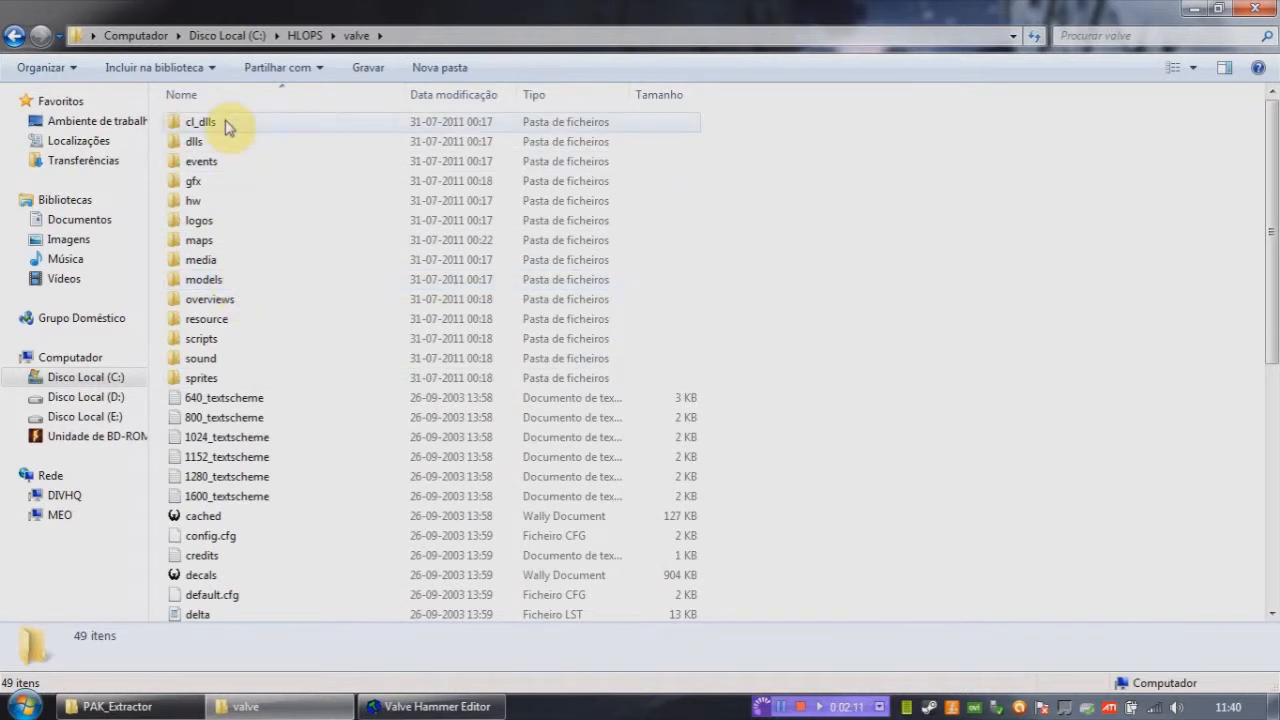
scroll(down, 3)
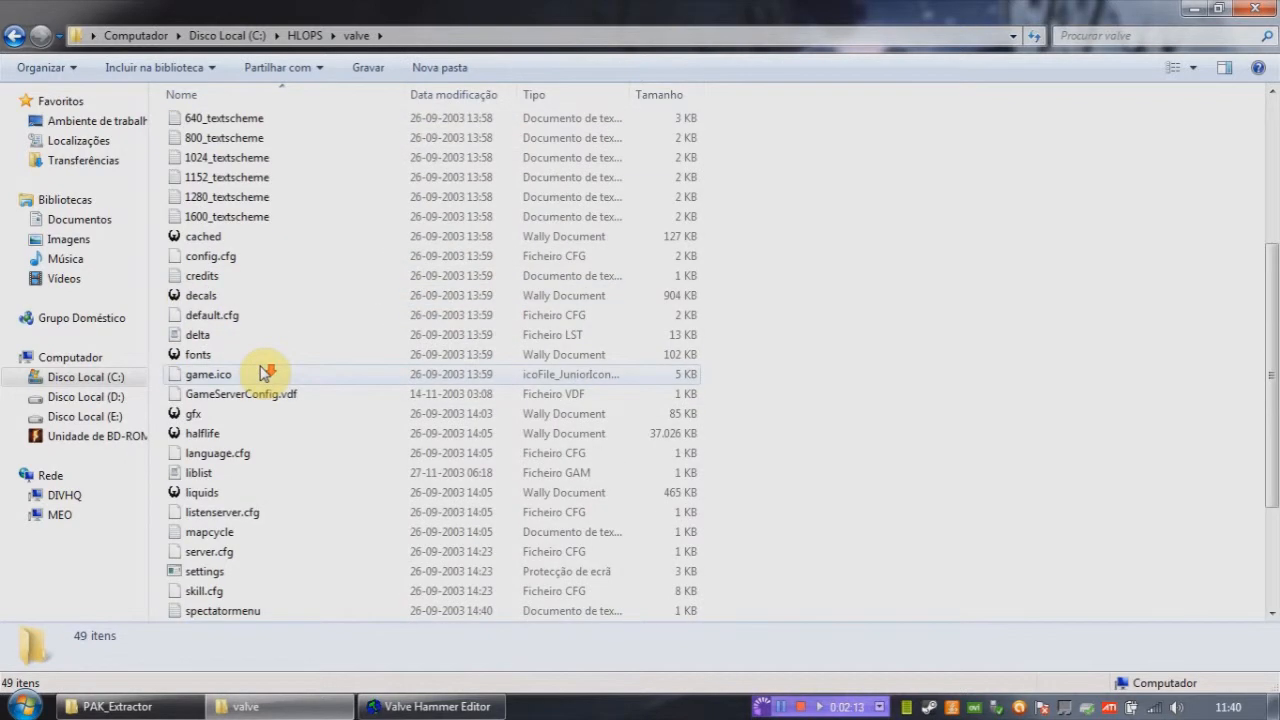
click(16, 36)
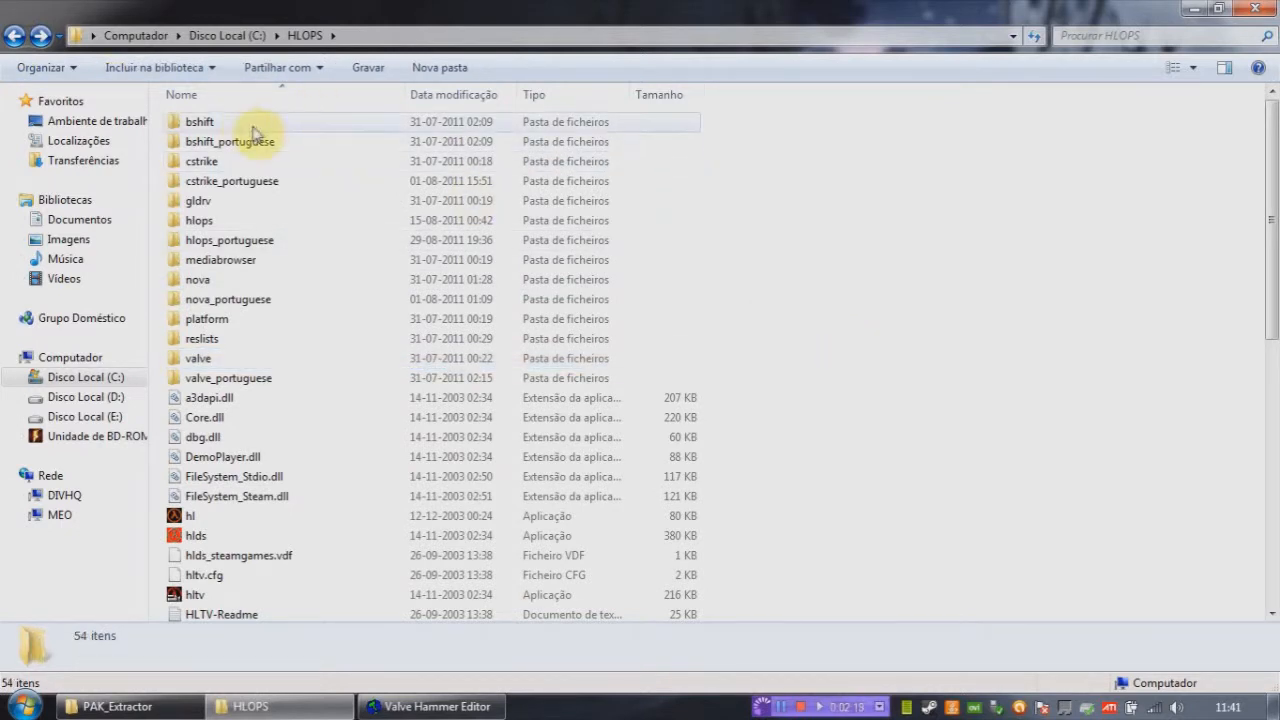
double_click(200, 122)
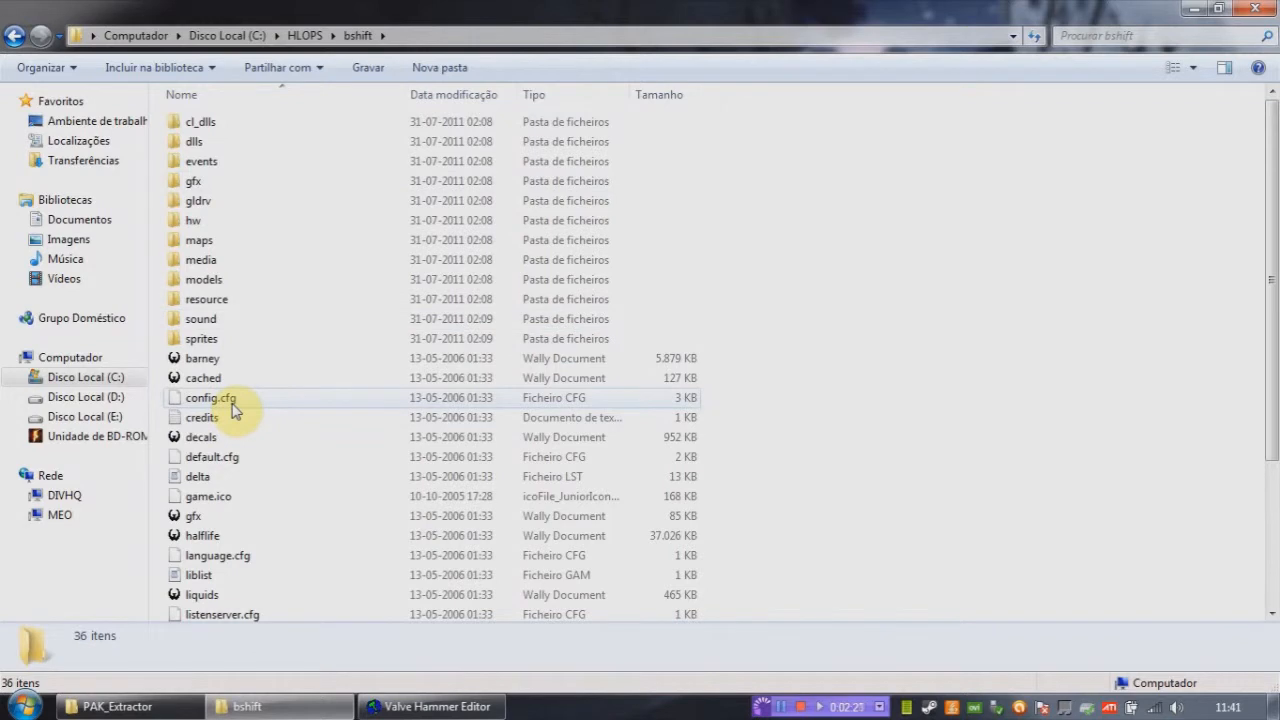
scroll(down, 3)
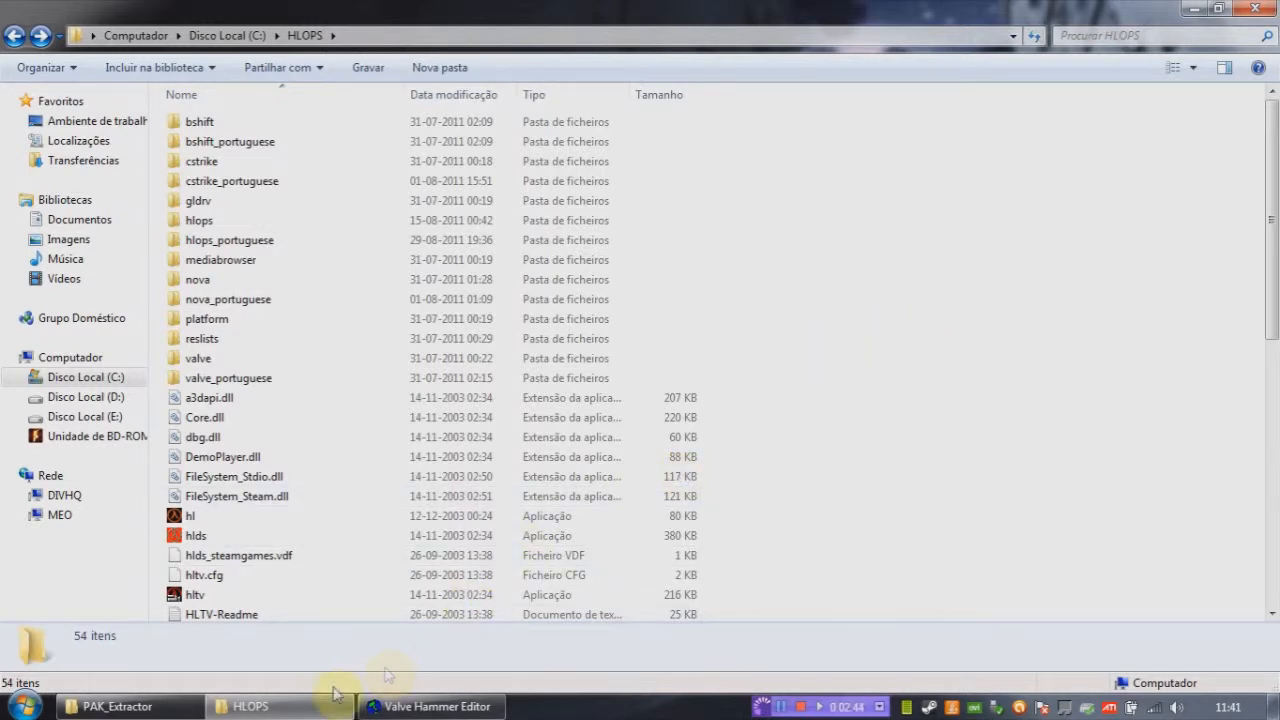
In Hammer, start a new blank map and browse the open-map dialog to the MAPA folder
click(432, 706)
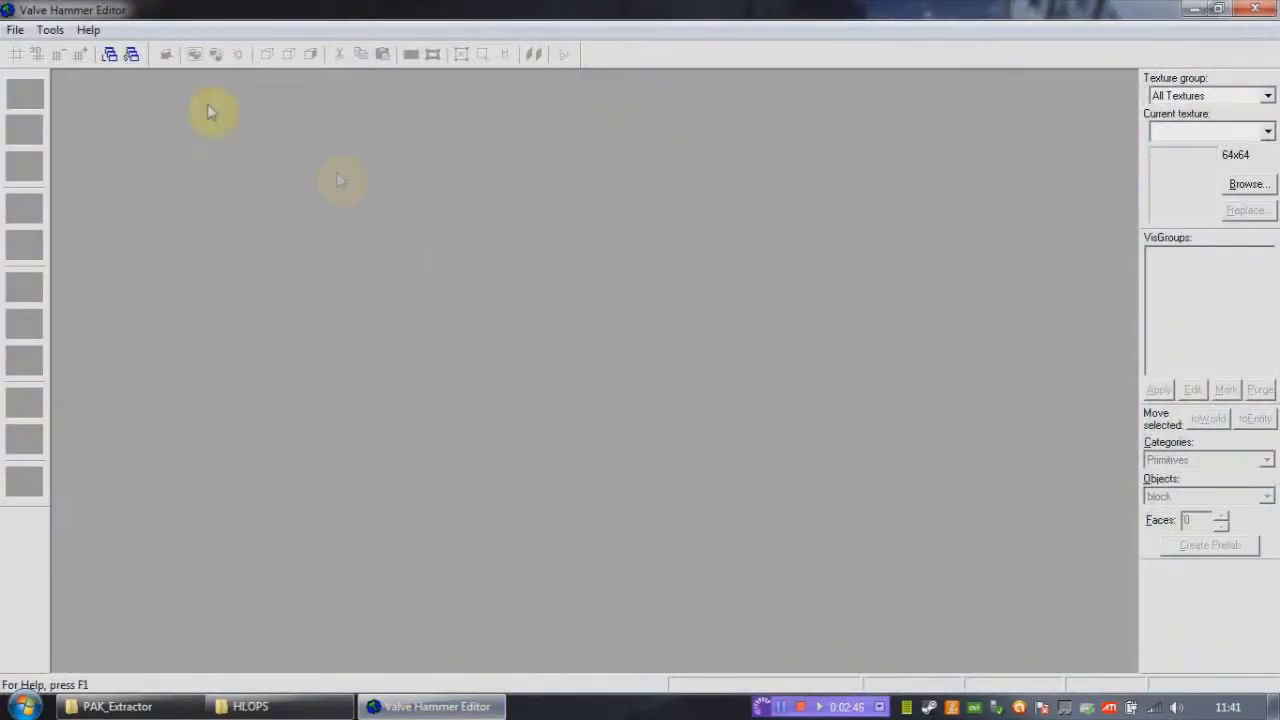
click(16, 30)
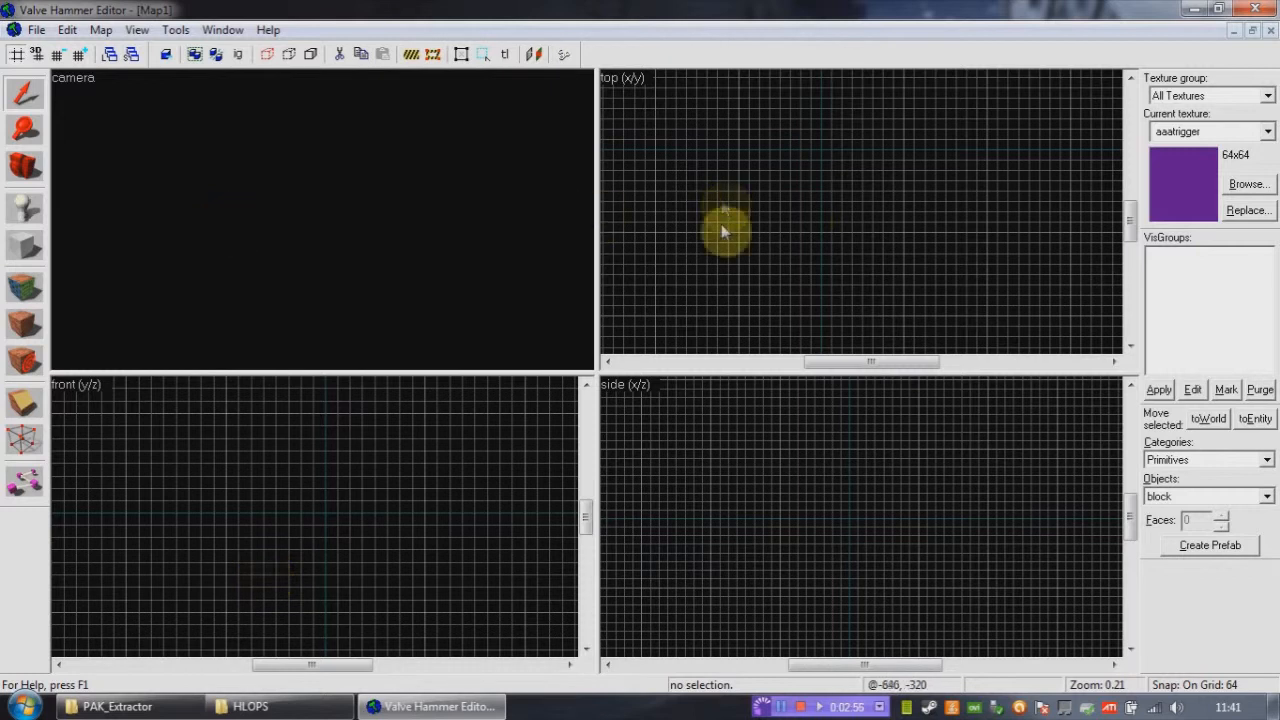
click(36, 30)
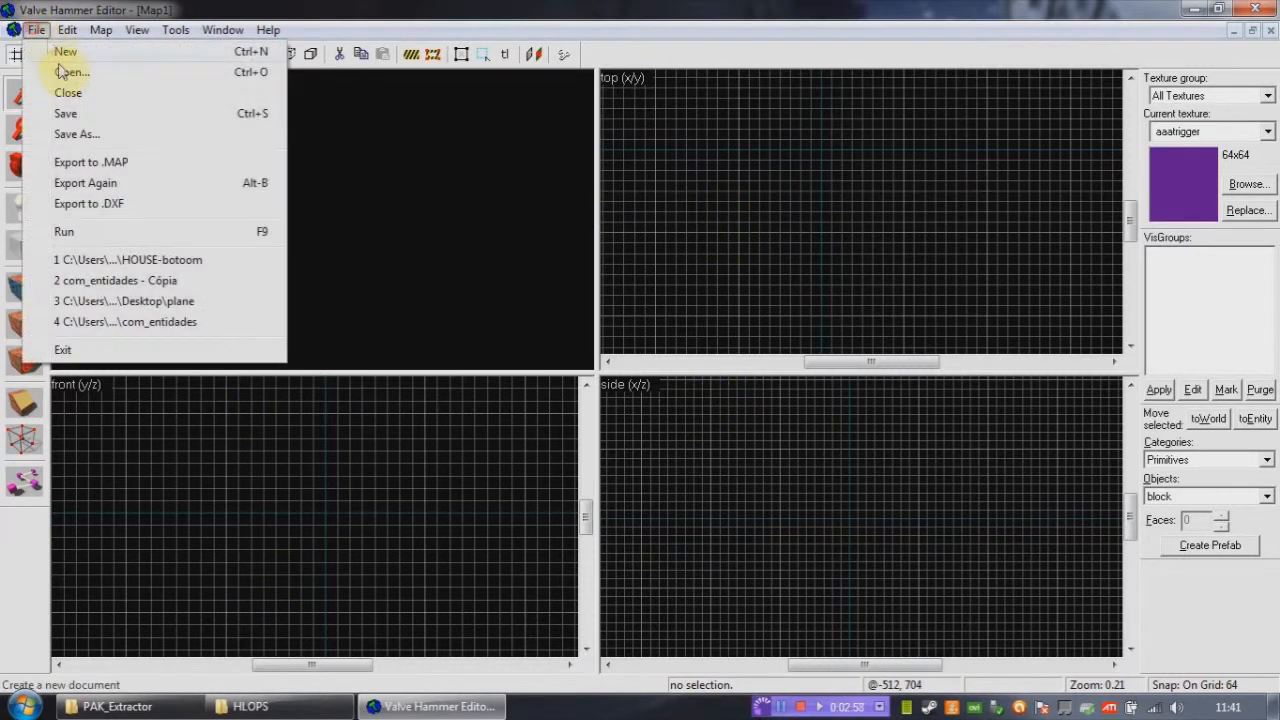
click(72, 72)
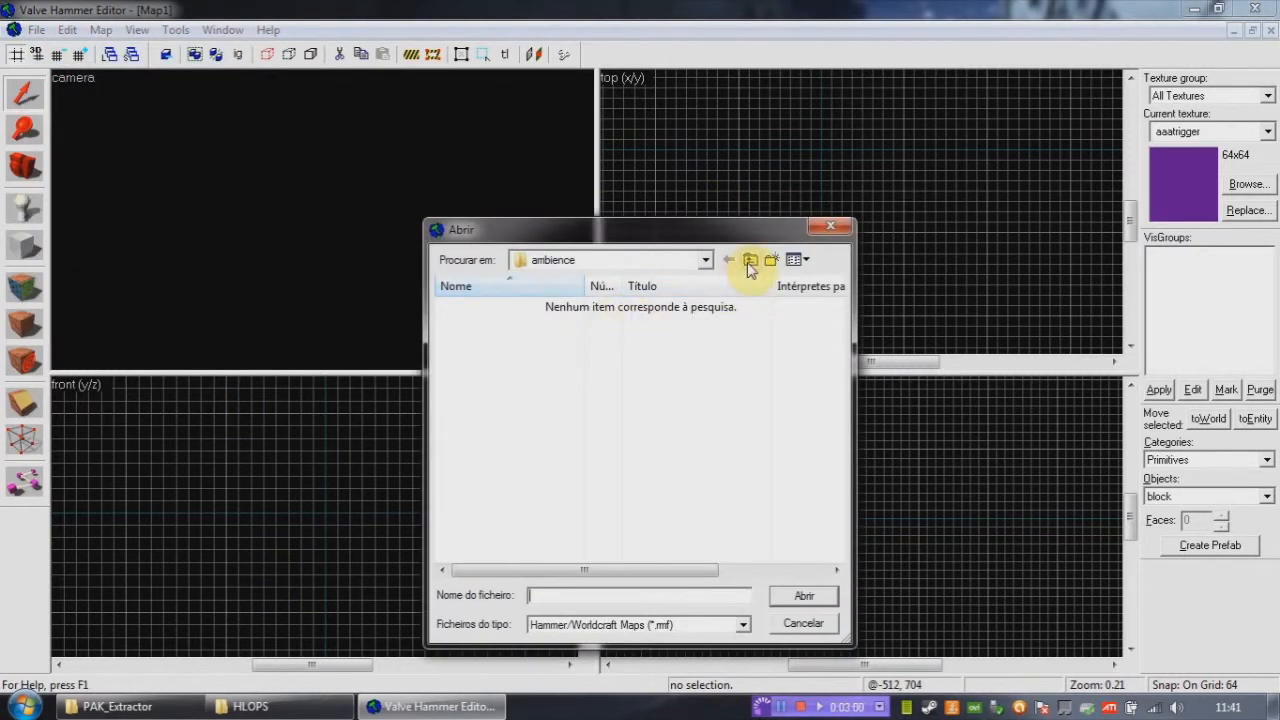
click(728, 260)
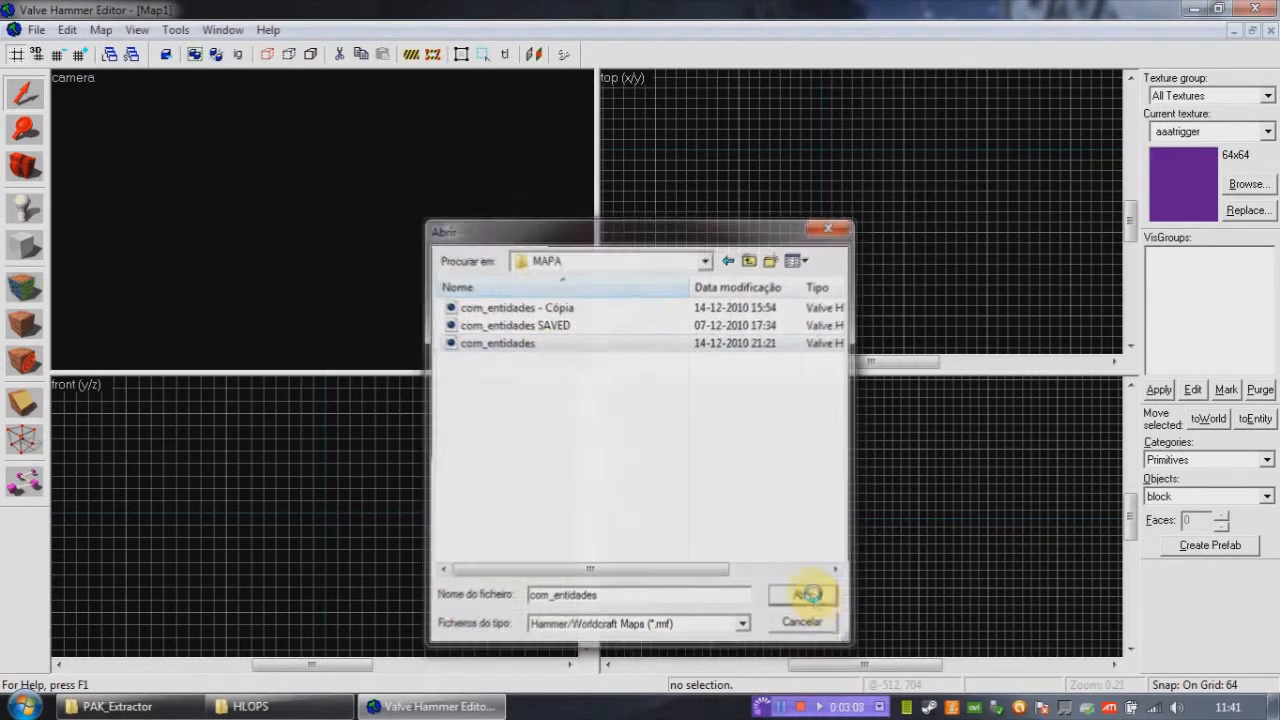
Load the com_entidades map, showing its buildings in the camera and grid views
click(802, 596)
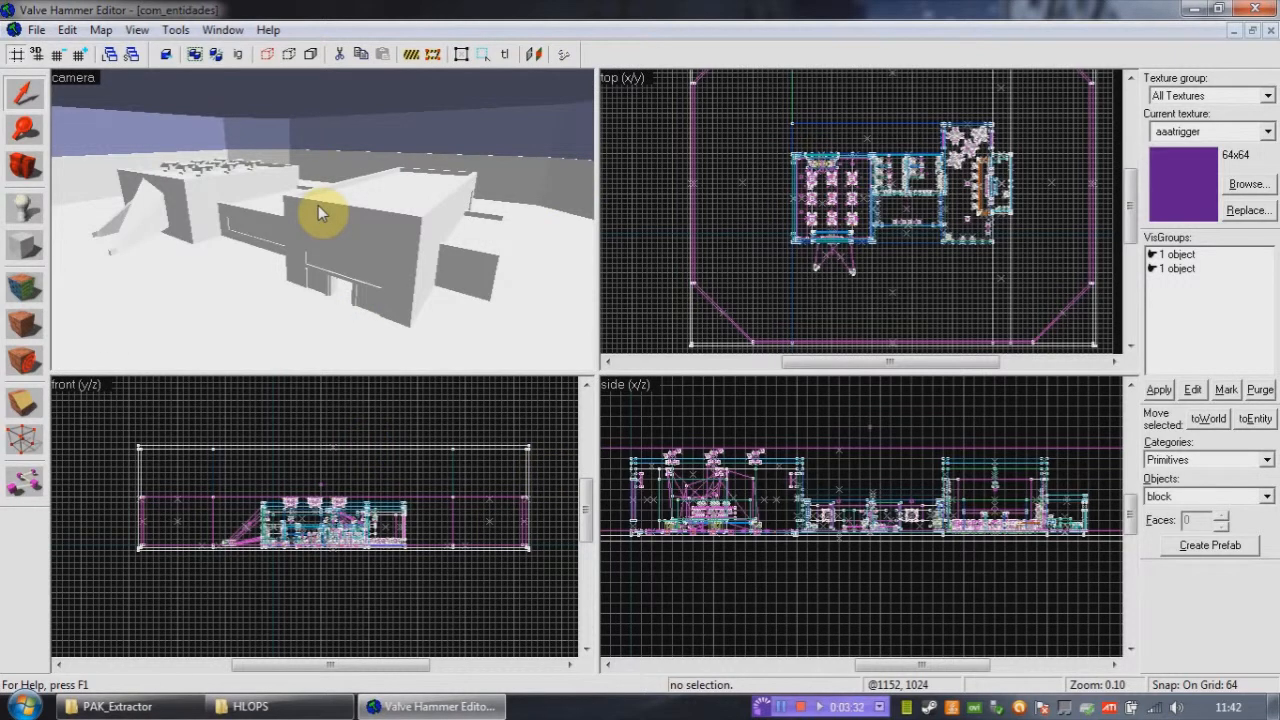
mouse_move(668, 272)
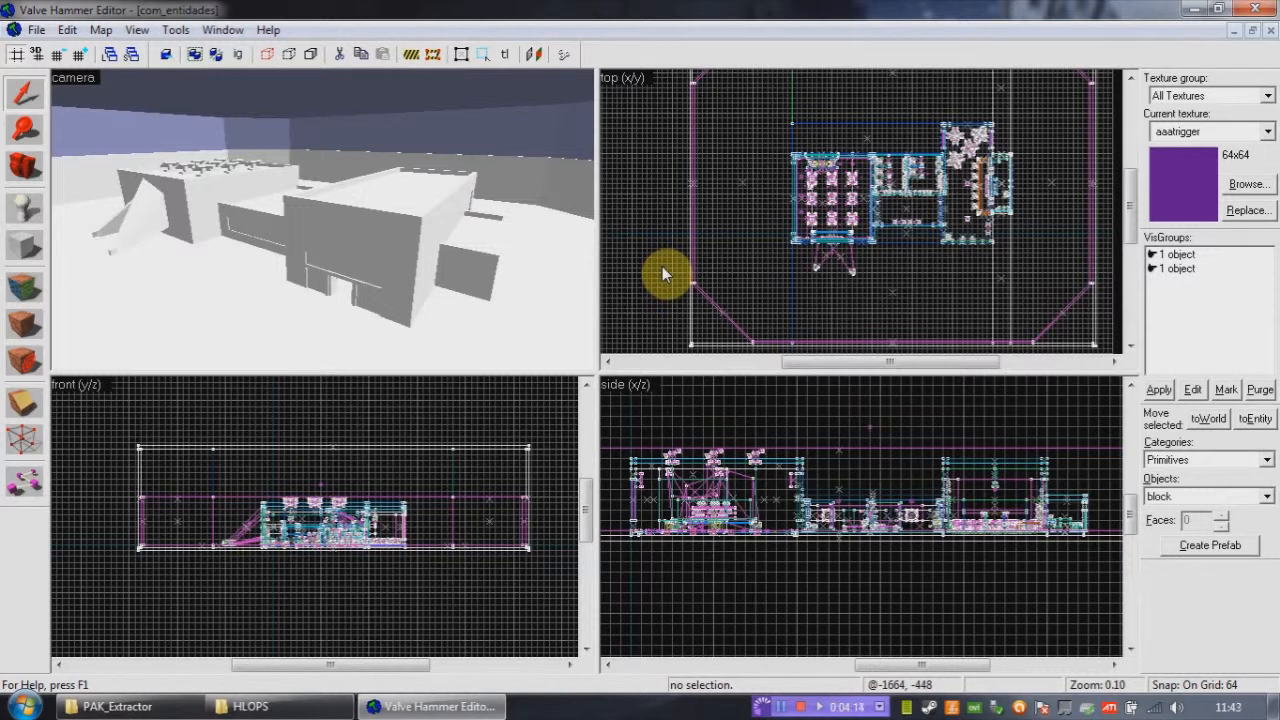
mouse_move(140, 252)
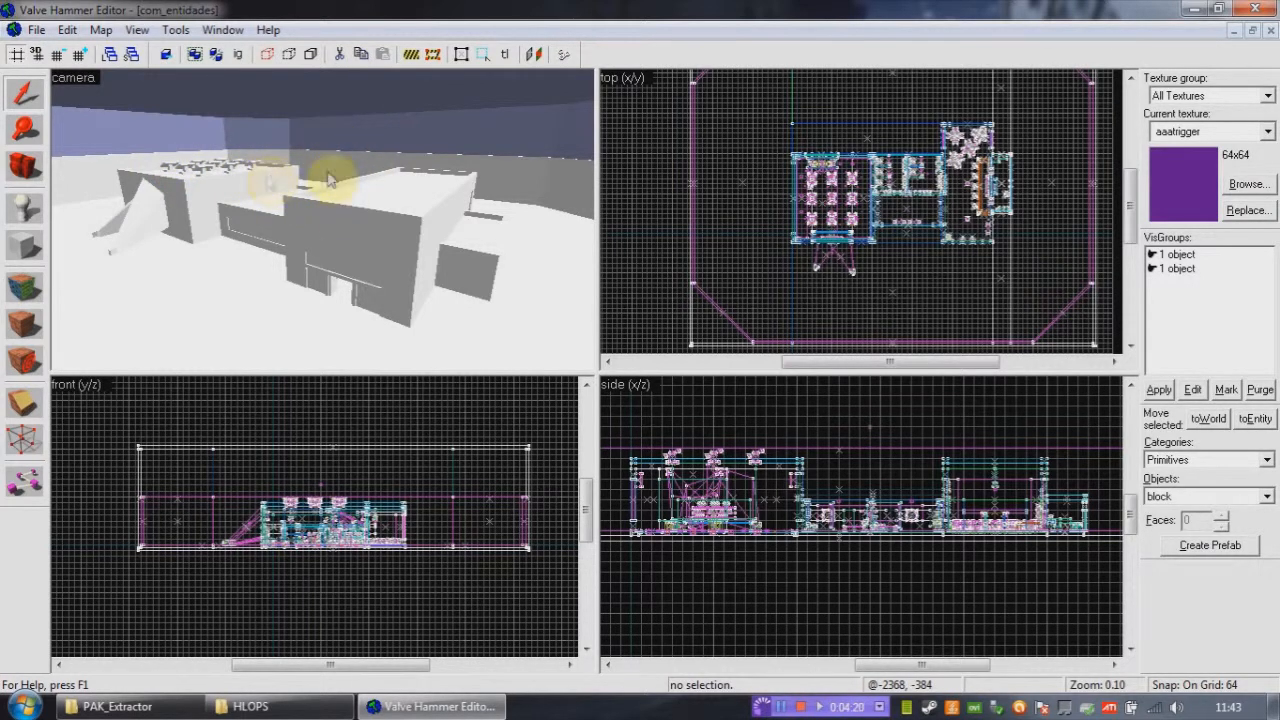
mouse_move(308, 244)
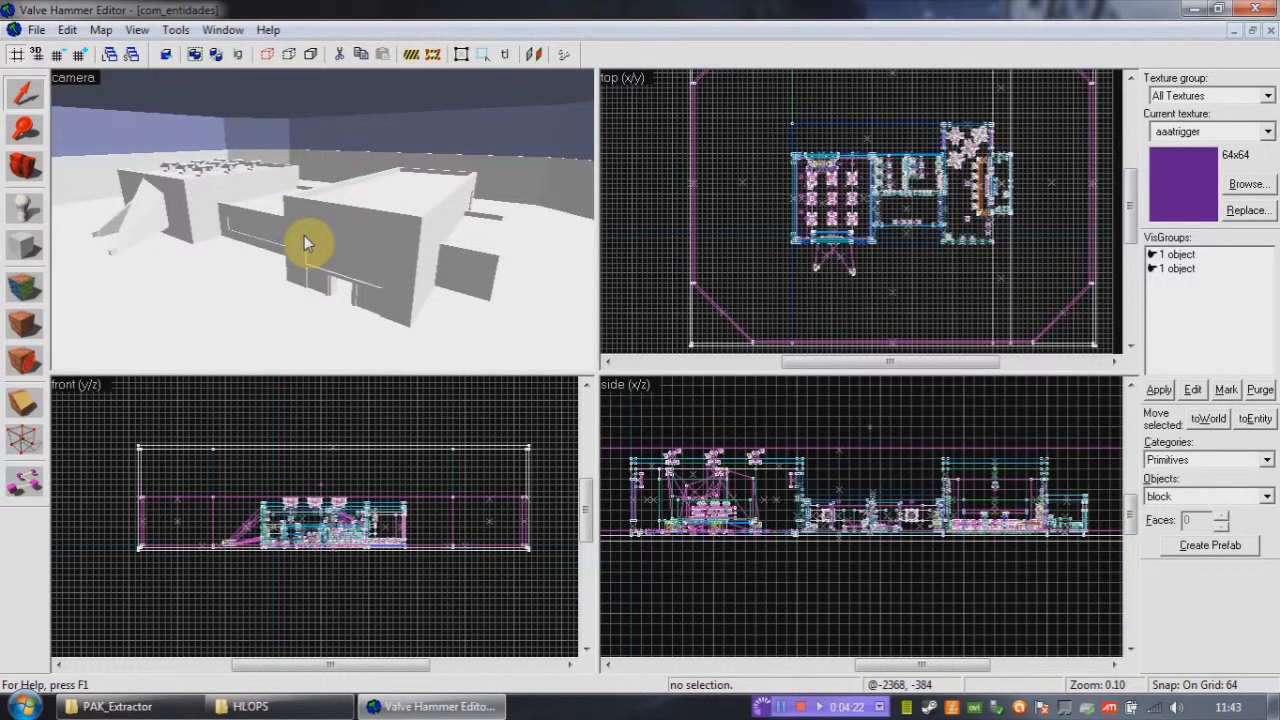
mouse_move(220, 290)
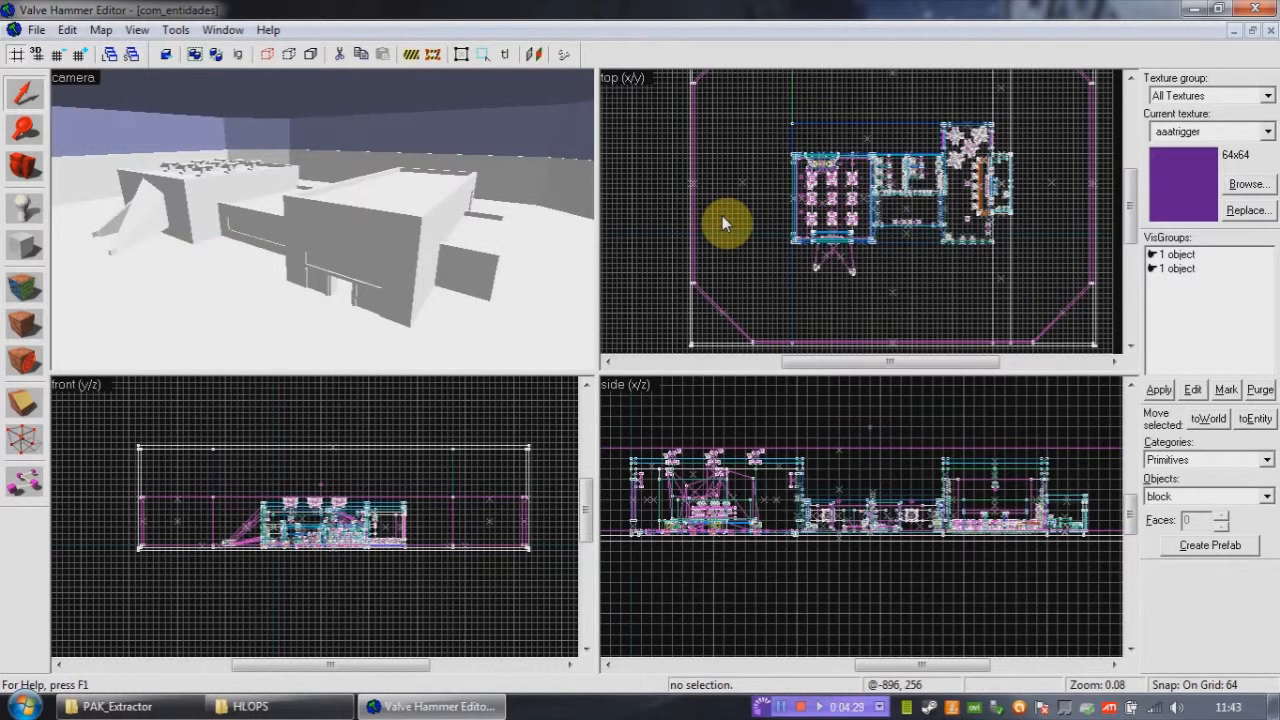
mouse_move(568, 222)
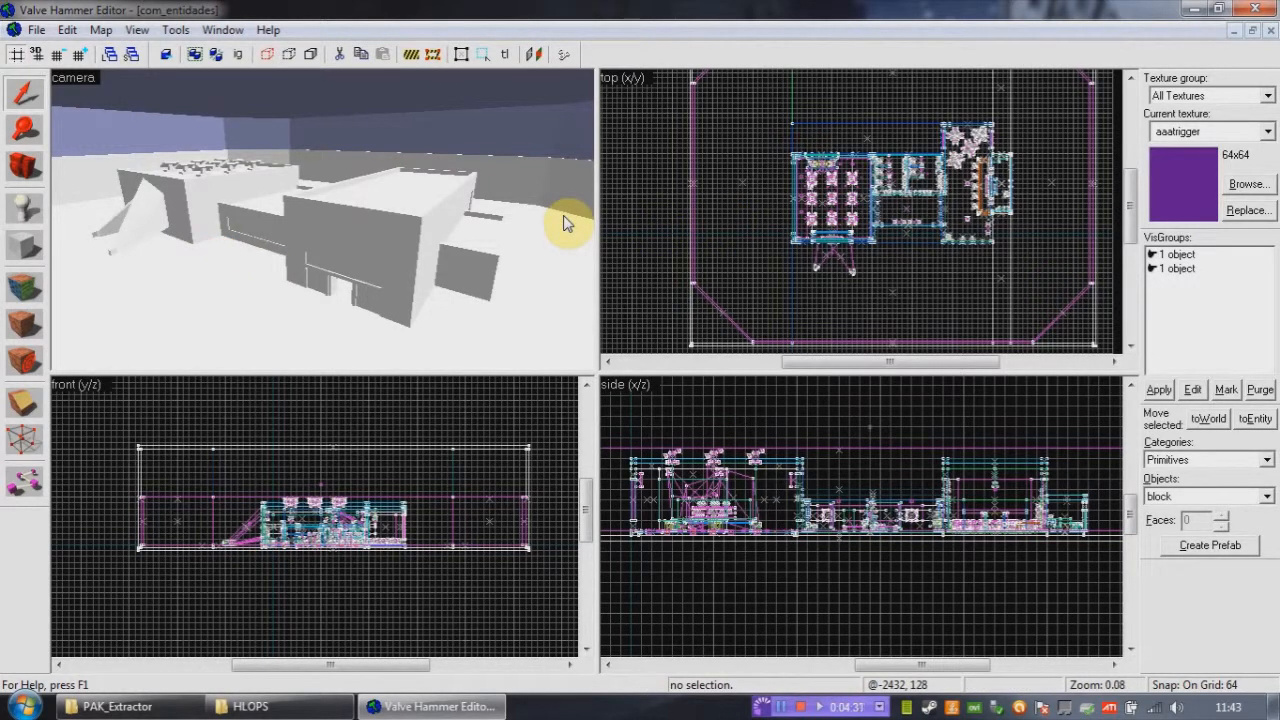